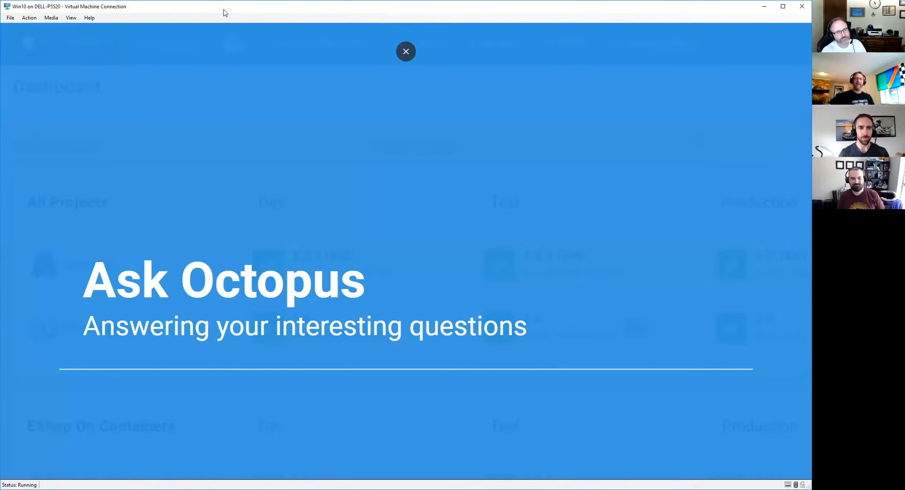
- Dismiss the Ask Octopus intro and head toward the Projects area
{"action": "left_click", "coordinate": [406, 51]}
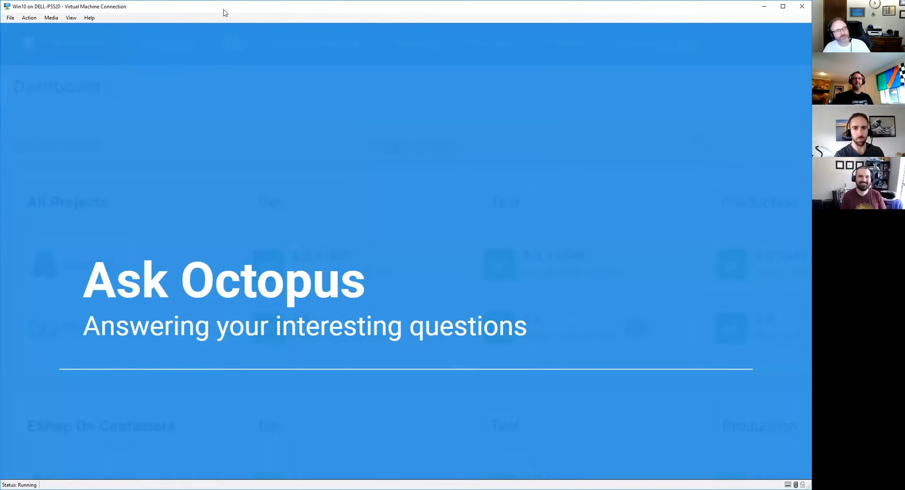
{"action": "mouse_move", "coordinate": [240, 146]}
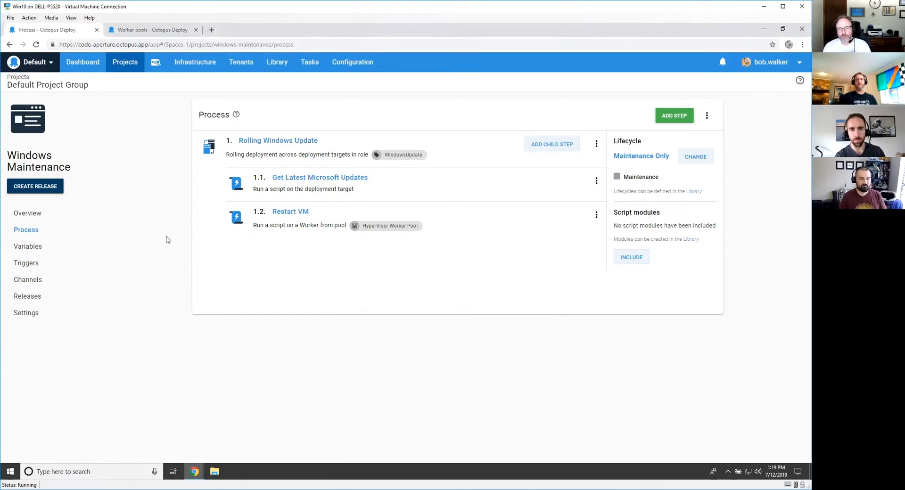
{"action": "mouse_move", "coordinate": [324, 214]}
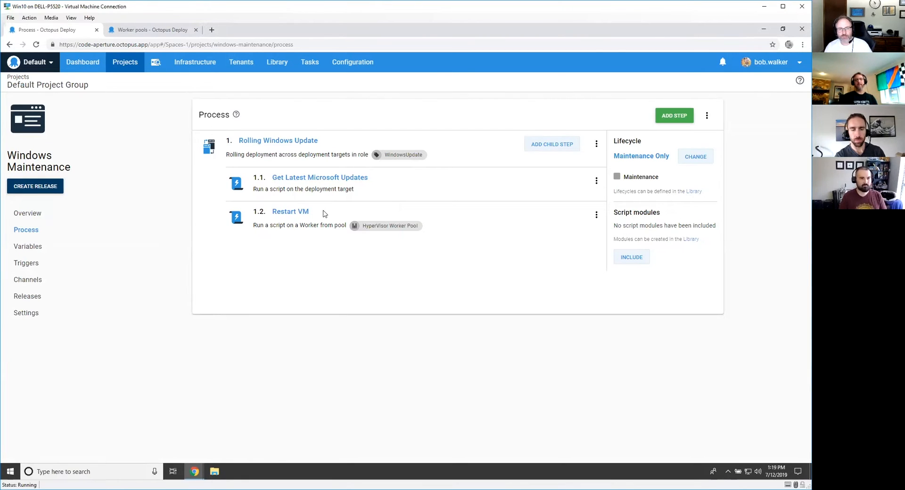
- Show the Get Latest Microsoft Updates step with its PowerShell install script
{"action": "left_click", "coordinate": [290, 211]}
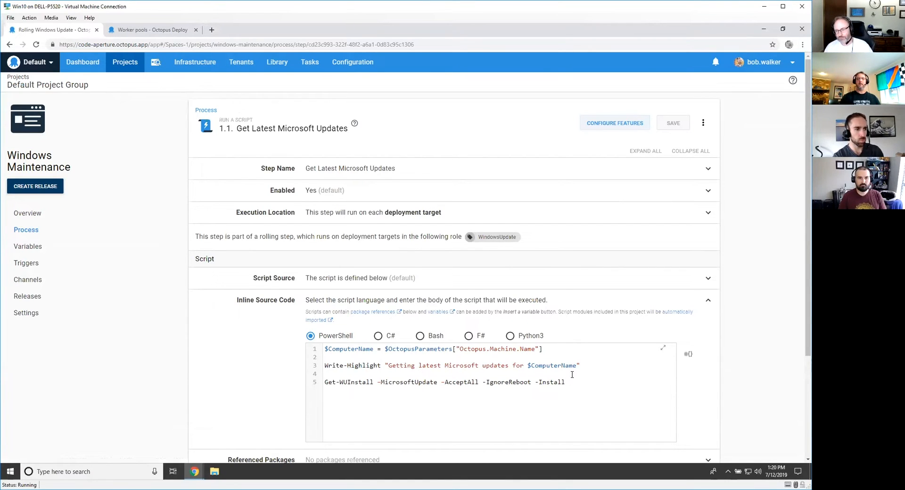
- Highlight the Get-WUInstall command line in the inline update script
{"action": "left_click", "coordinate": [567, 382]}
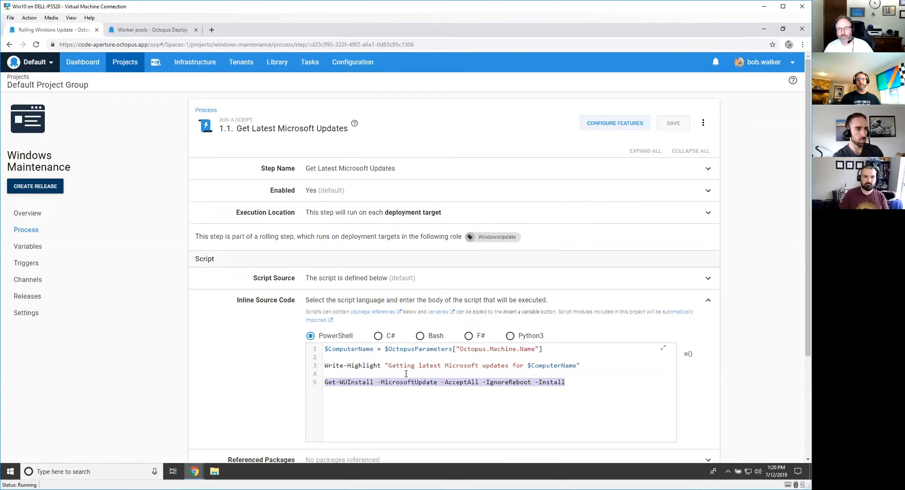
{"action": "mouse_move", "coordinate": [447, 385]}
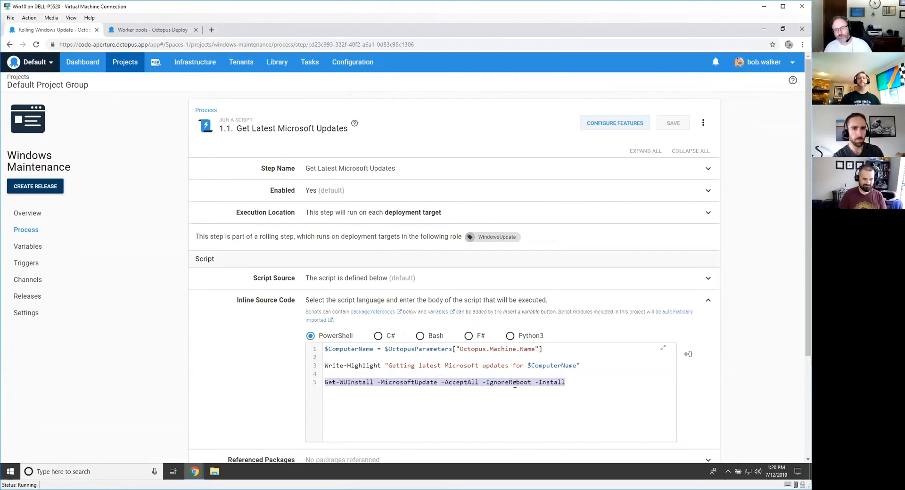
{"action": "mouse_move", "coordinate": [544, 382]}
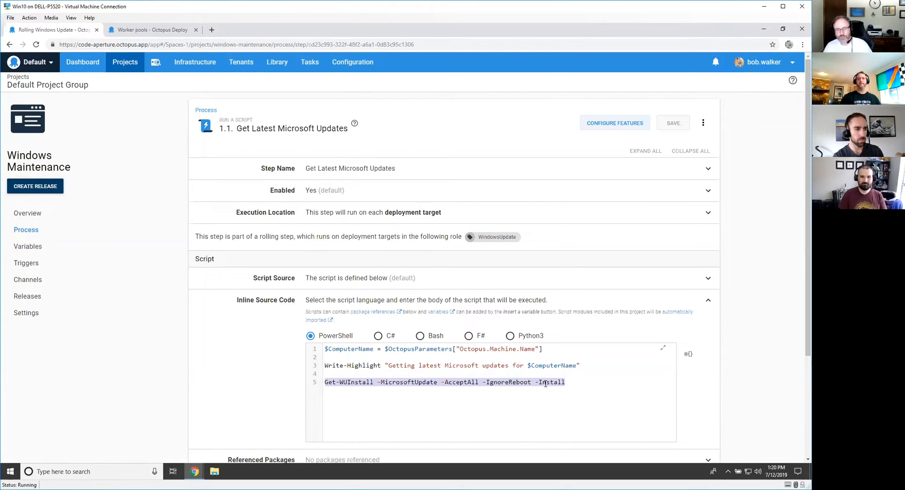
{"action": "mouse_move", "coordinate": [245, 379]}
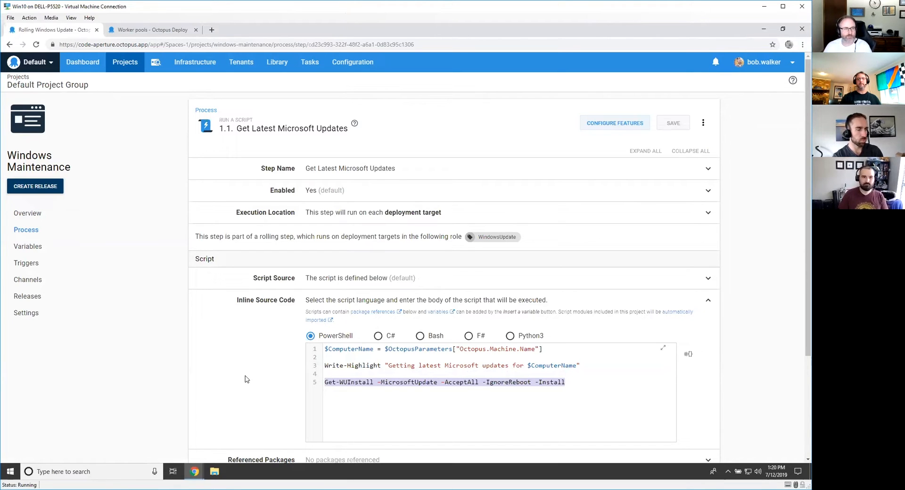
{"action": "mouse_move", "coordinate": [177, 316]}
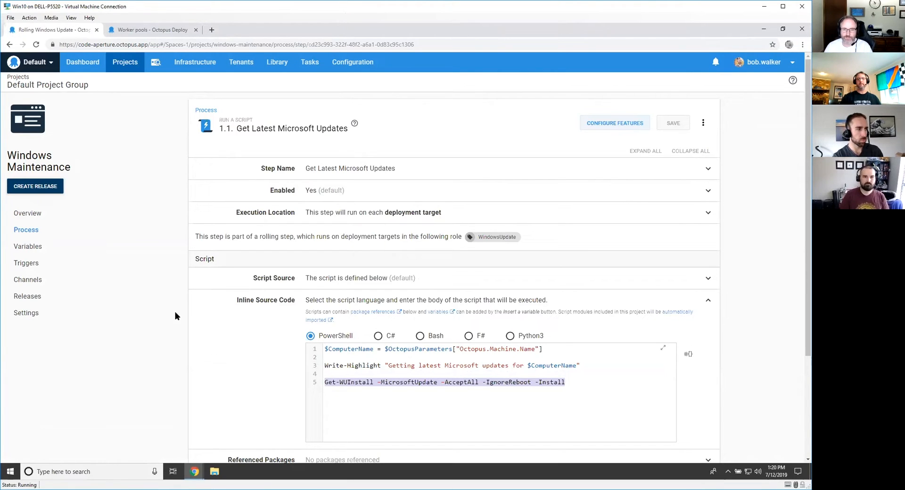
{"action": "mouse_move", "coordinate": [163, 301]}
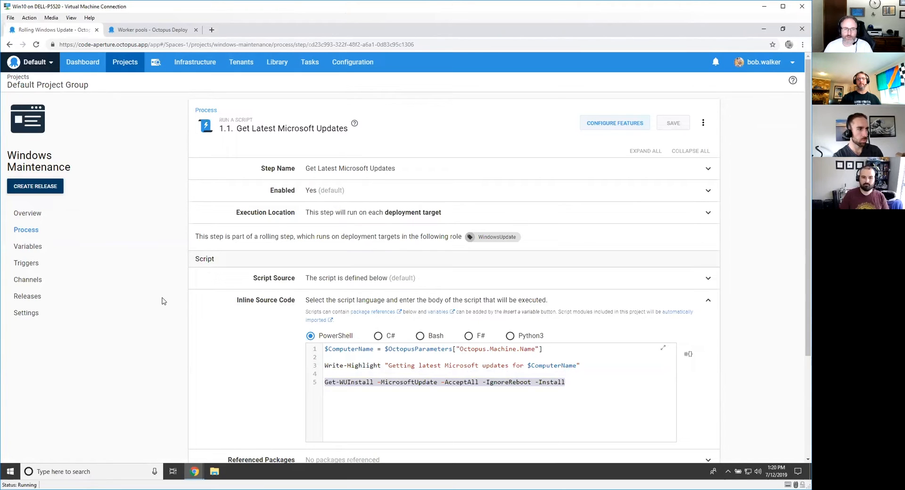
{"action": "mouse_move", "coordinate": [137, 171]}
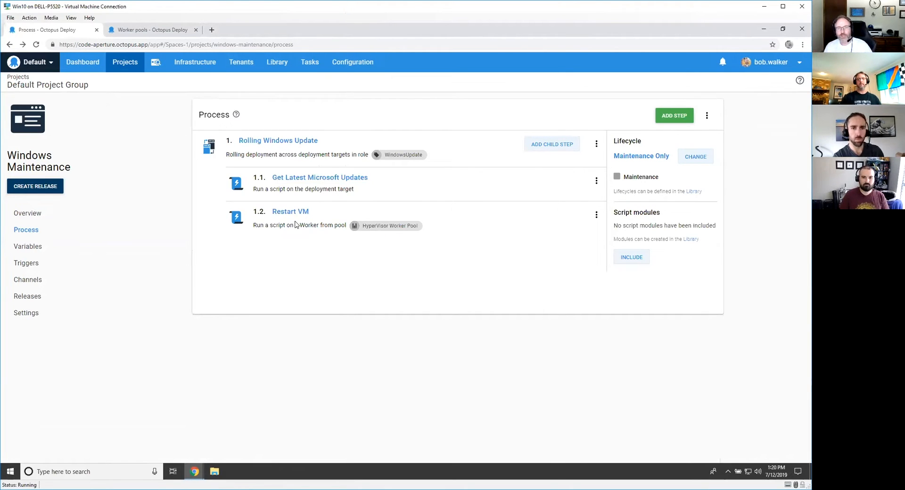
{"action": "mouse_move", "coordinate": [386, 225]}
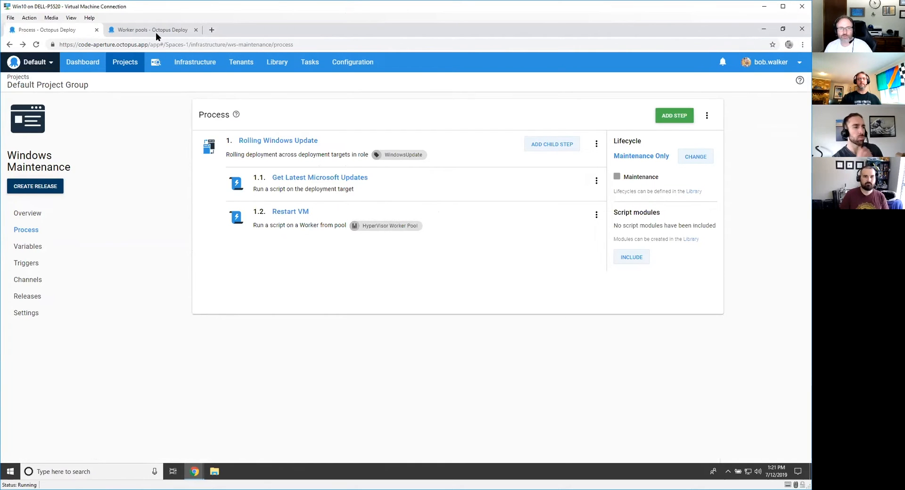
- Check the HyperVisor Worker Pool's worker, then show the Restart VM step's PowerShell settings
{"action": "left_click", "coordinate": [151, 29]}
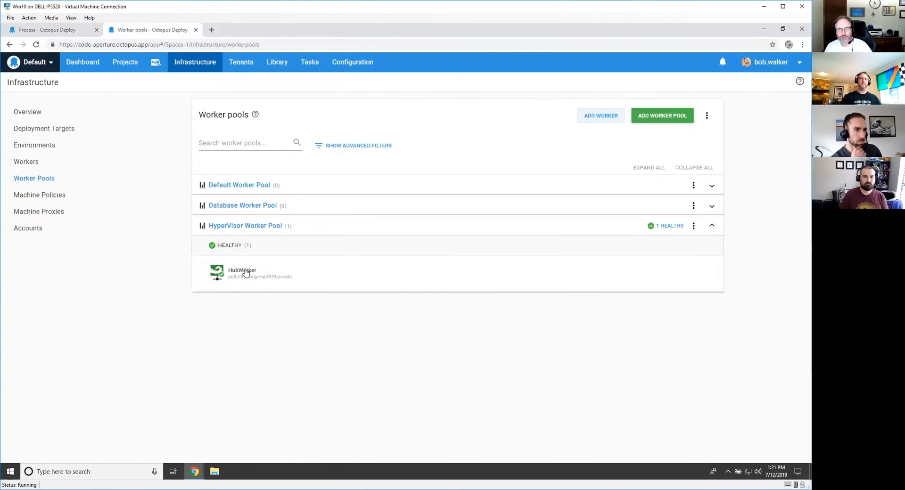
{"action": "mouse_move", "coordinate": [121, 166]}
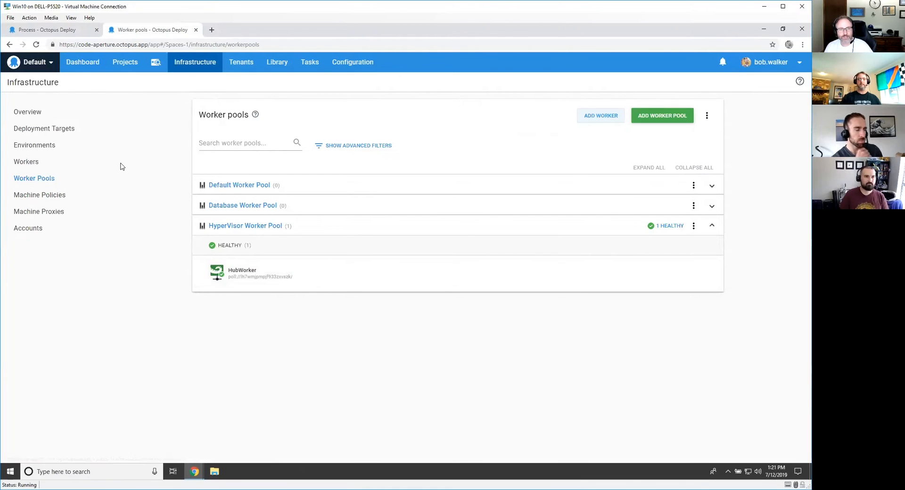
{"action": "left_click", "coordinate": [52, 30]}
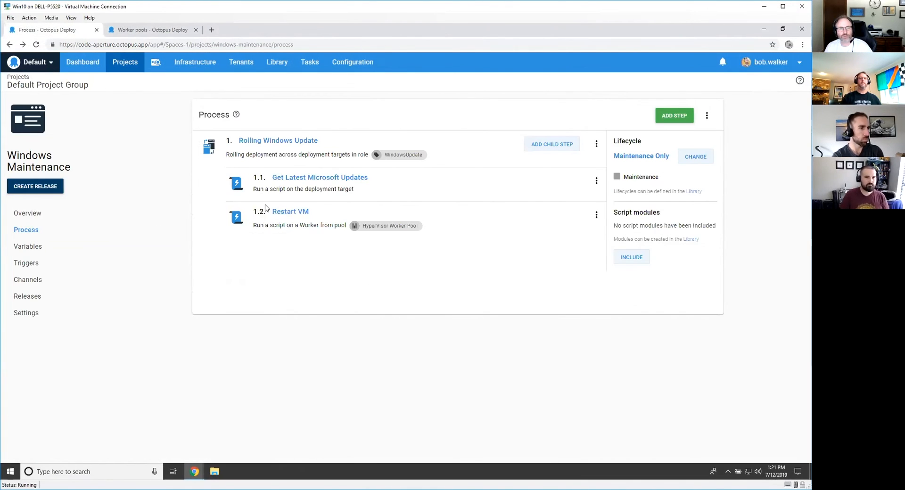
{"action": "left_click", "coordinate": [289, 211]}
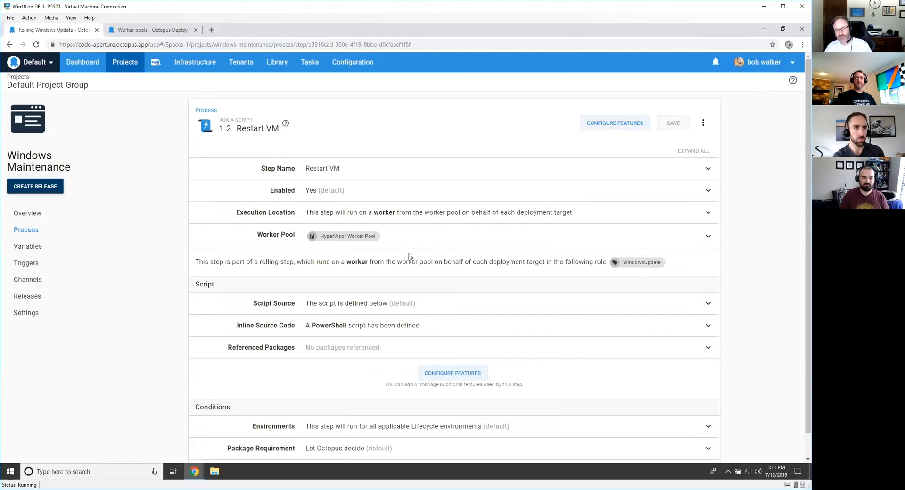
- Return to the process overview listing both child steps under Rolling Windows Update
{"action": "left_click", "coordinate": [708, 325]}
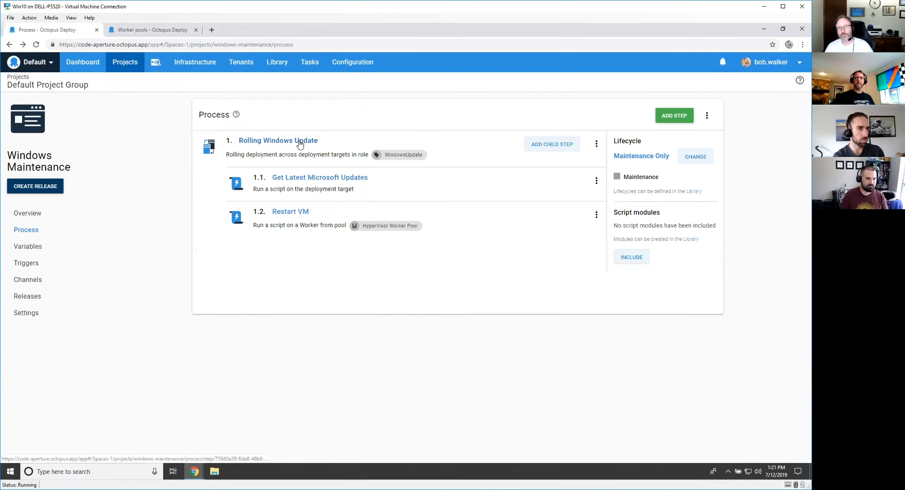
- Show the Rolling Windows Update parent step's rolling deployment to WindowsUpdate targets, window size 1
{"action": "left_click", "coordinate": [277, 141]}
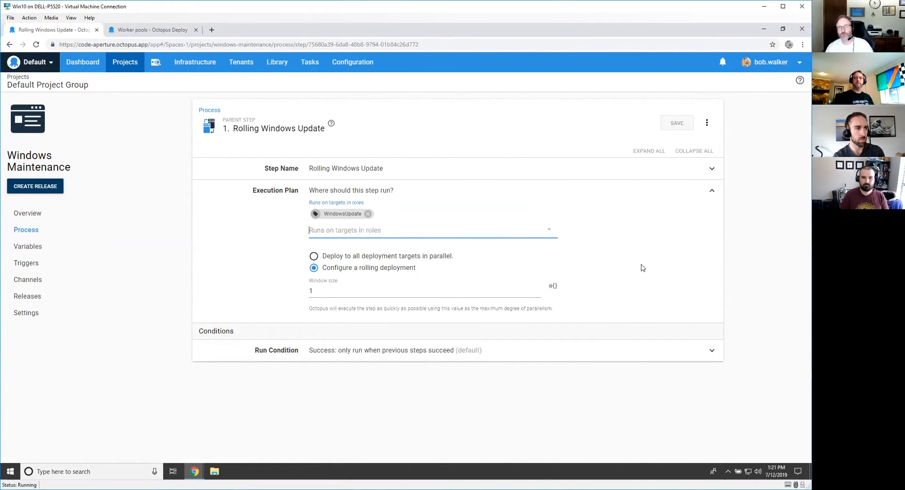
{"action": "mouse_move", "coordinate": [486, 277]}
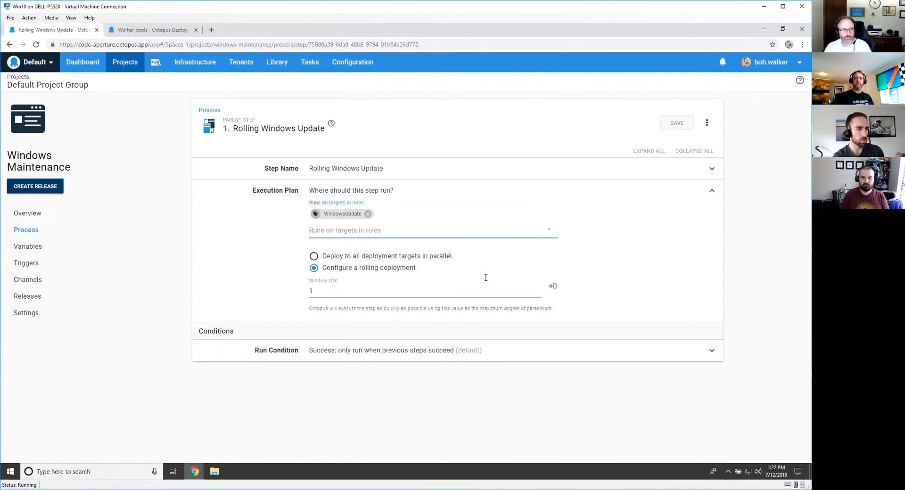
{"action": "mouse_move", "coordinate": [83, 62]}
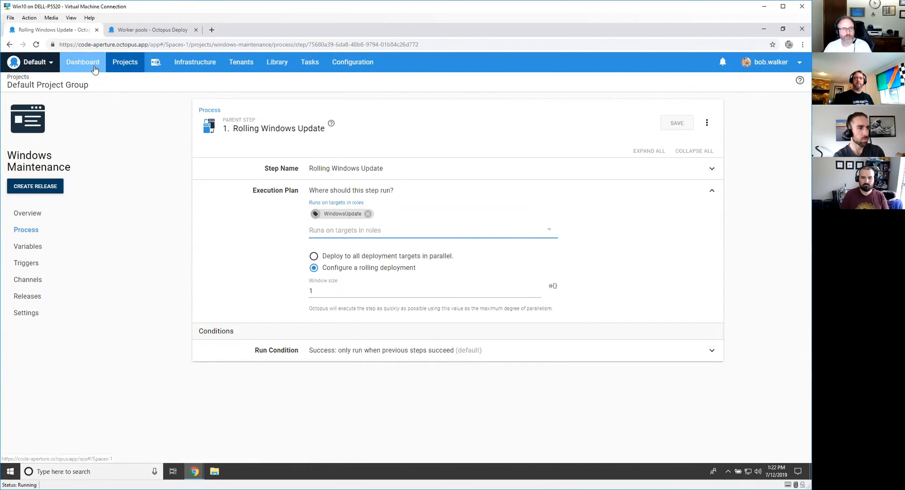
- Create and save release 2019.1.4 of the Windows Maintenance project from the dashboard
{"action": "left_click", "coordinate": [82, 62]}
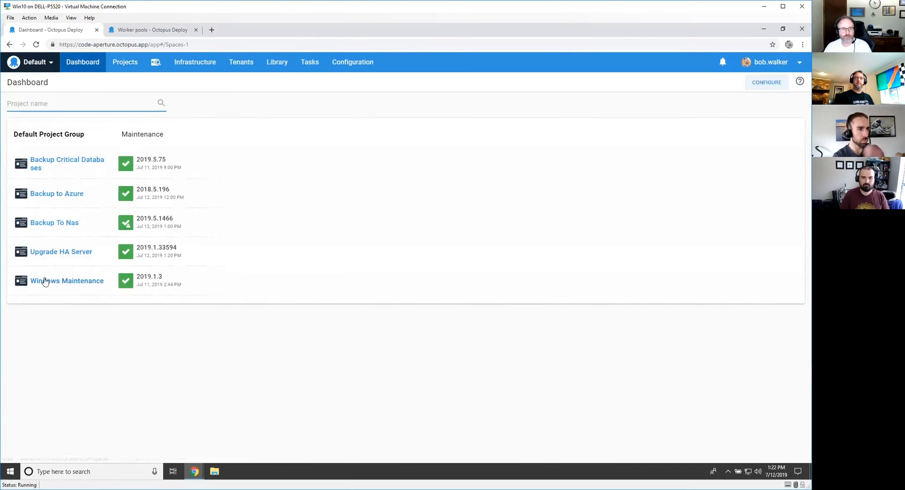
{"action": "left_click", "coordinate": [67, 281]}
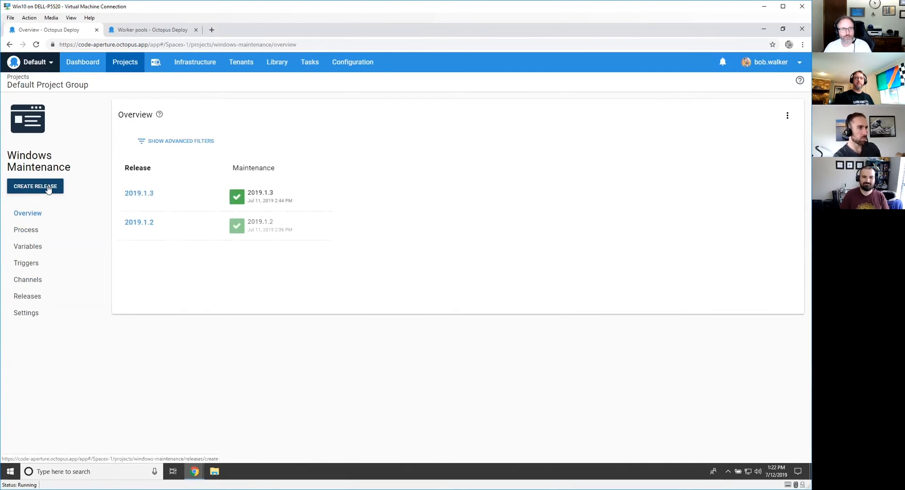
{"action": "left_click", "coordinate": [35, 186]}
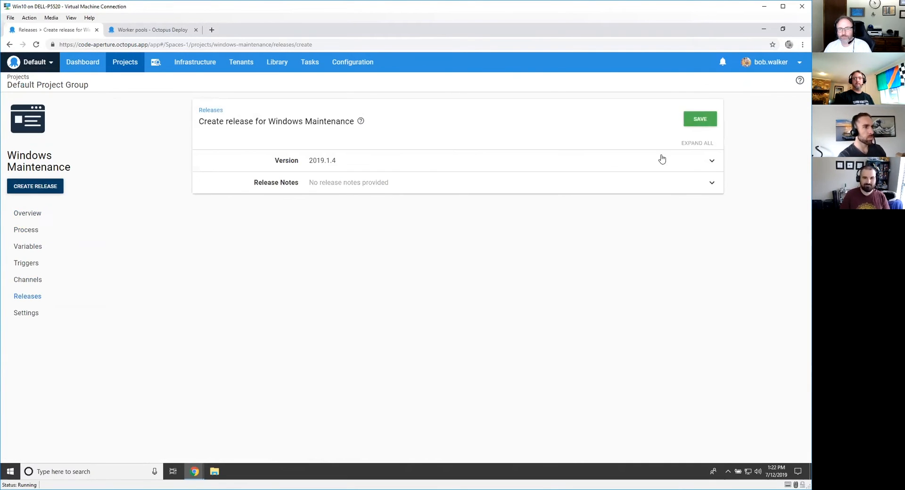
{"action": "left_click", "coordinate": [699, 119]}
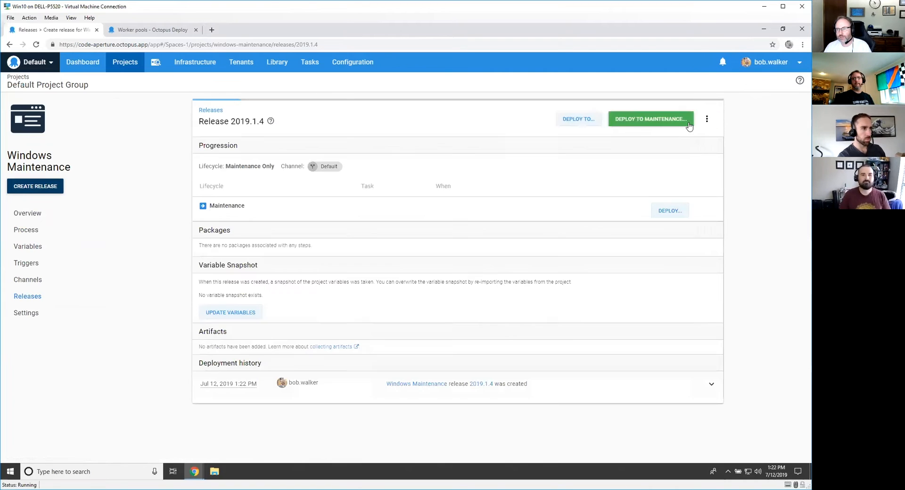
- Deploy release 2019.1.4 to the Maintenance environment and confirm the deployment
{"action": "left_click", "coordinate": [650, 118]}
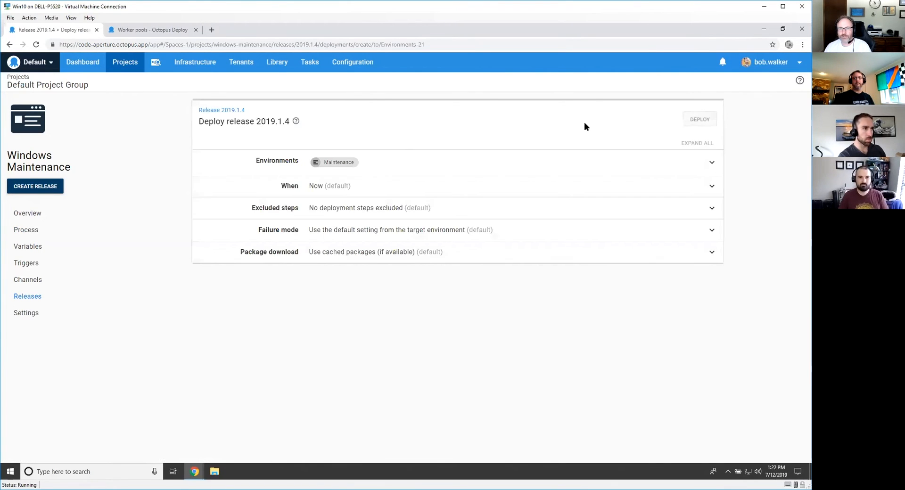
{"action": "left_click", "coordinate": [699, 118]}
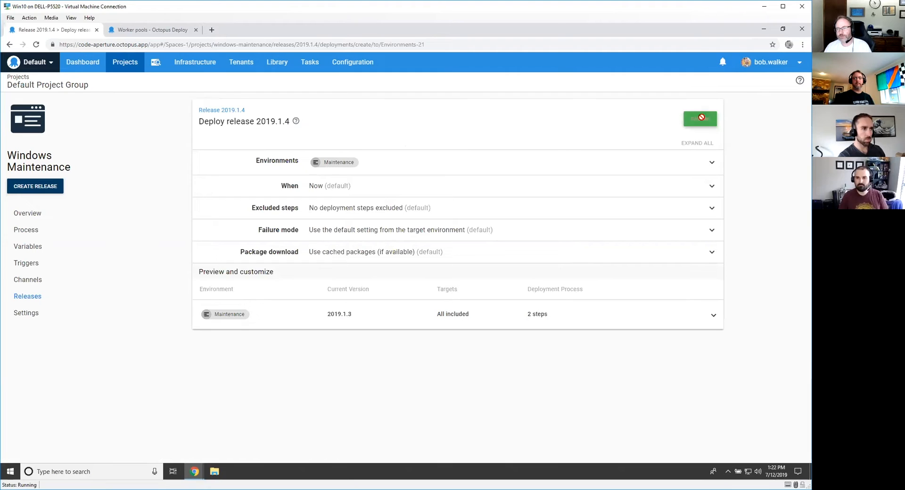
{"action": "left_click", "coordinate": [700, 119]}
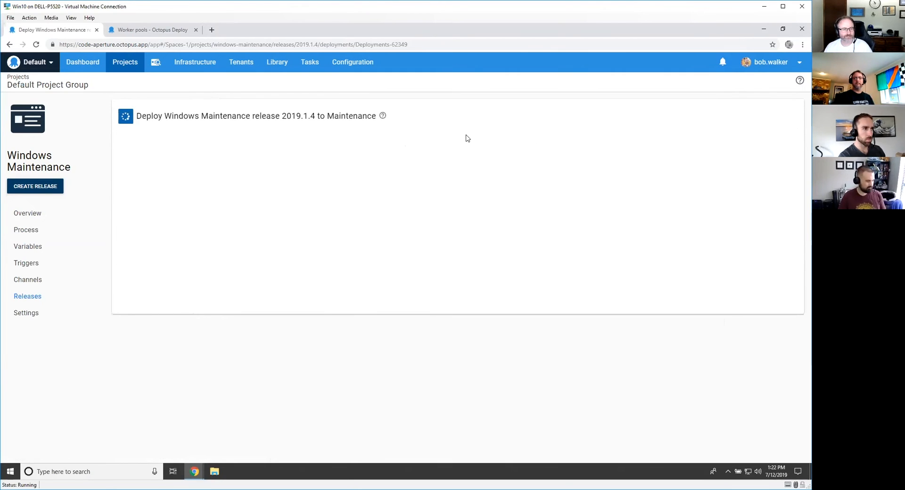
{"action": "mouse_move", "coordinate": [413, 185]}
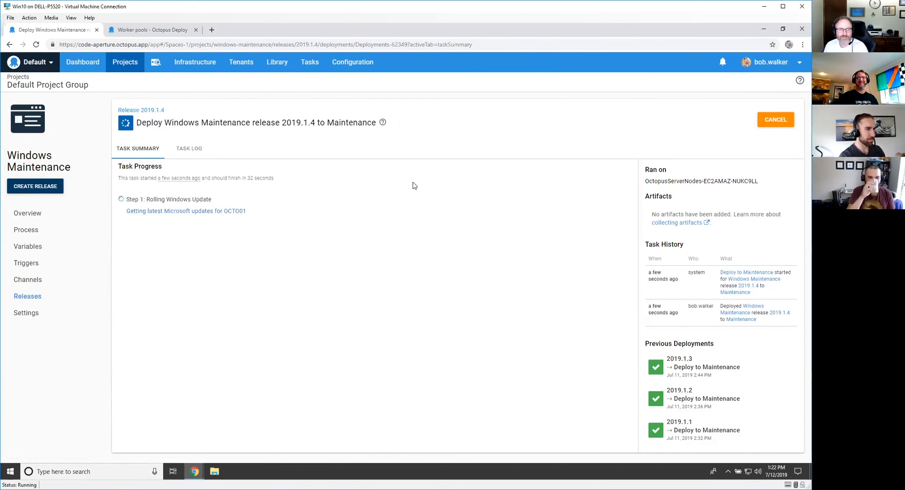
{"action": "mouse_move", "coordinate": [190, 157]}
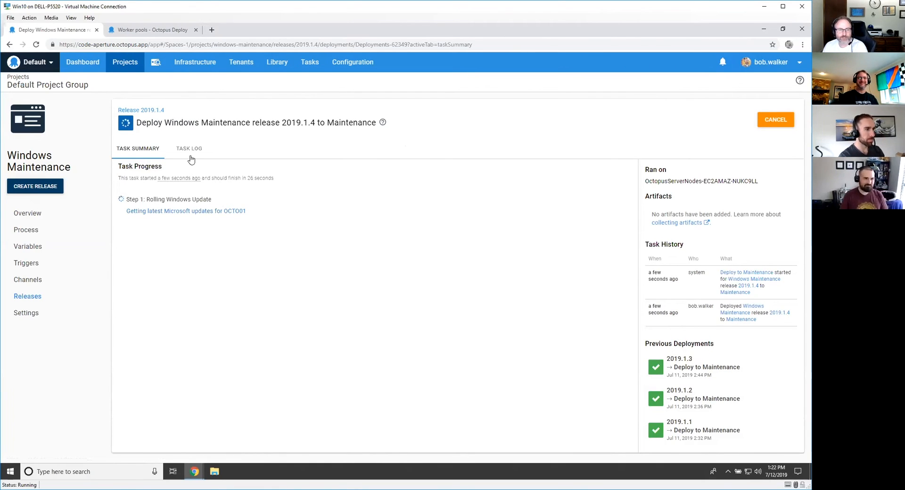
- Switch to the task log showing OCTO001 fetching Microsoft updates
{"action": "left_click", "coordinate": [188, 148]}
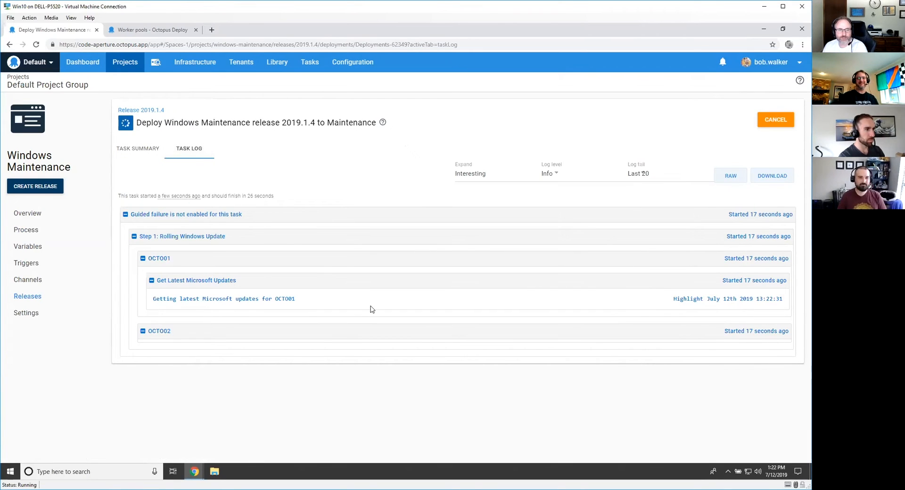
{"action": "mouse_move", "coordinate": [340, 300]}
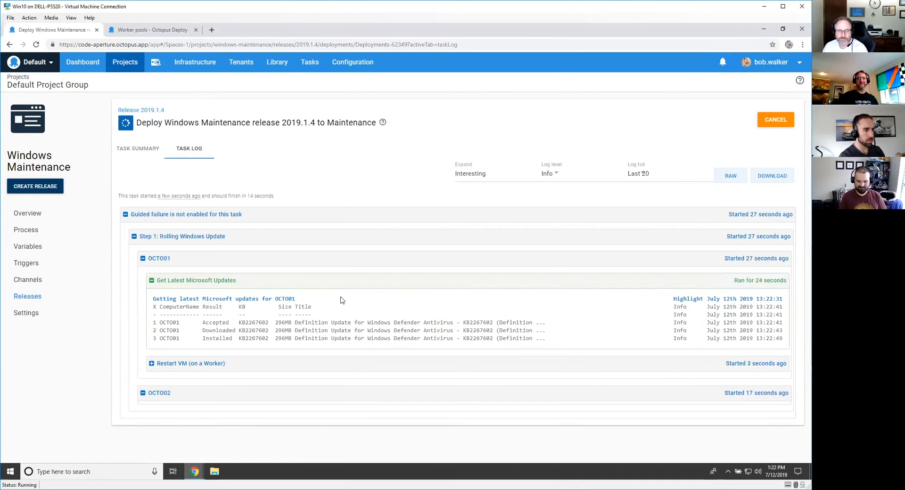
{"action": "mouse_move", "coordinate": [199, 331]}
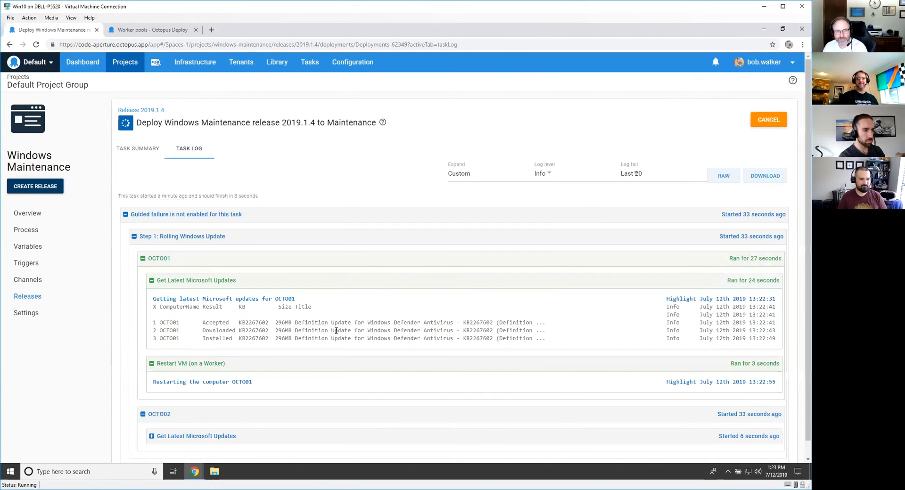
- Follow OCTO001's update and restart and OCTO002's downloads, then go to the scheduled triggers
{"action": "scroll", "scroll_direction": "up", "scroll_amount": 3}
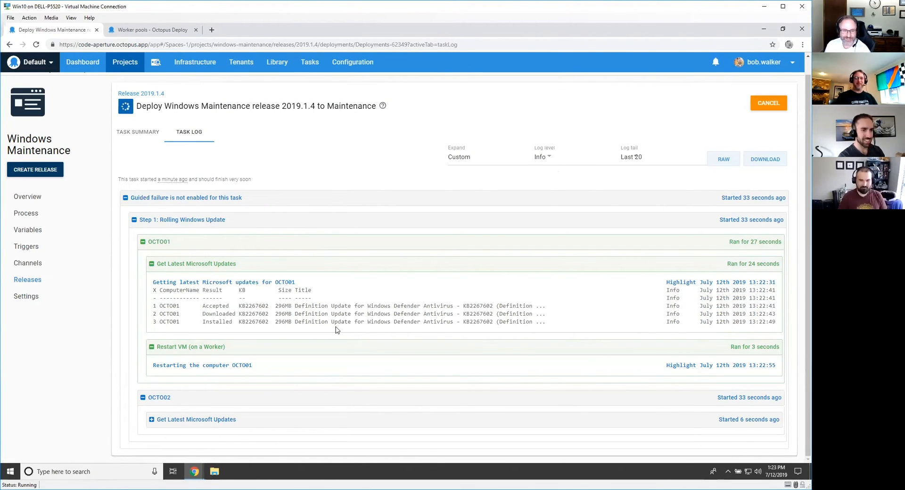
{"action": "mouse_move", "coordinate": [338, 345]}
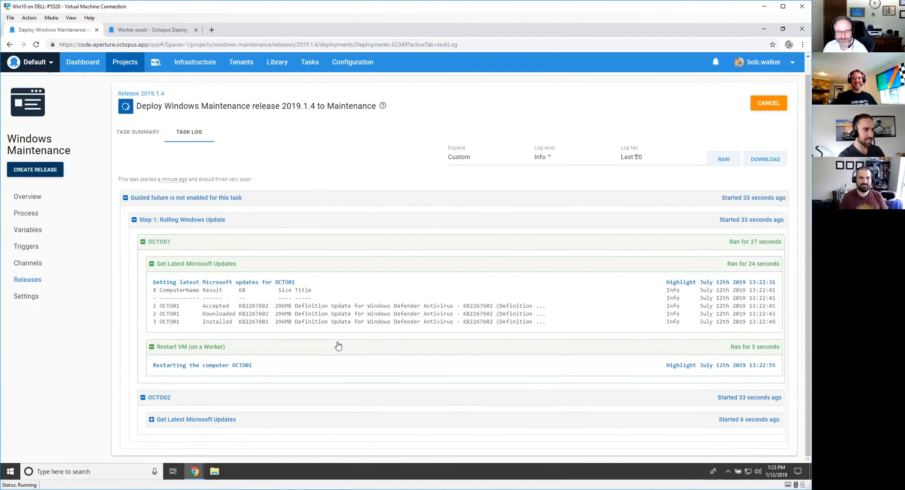
{"action": "scroll", "scroll_direction": "down", "scroll_amount": 3}
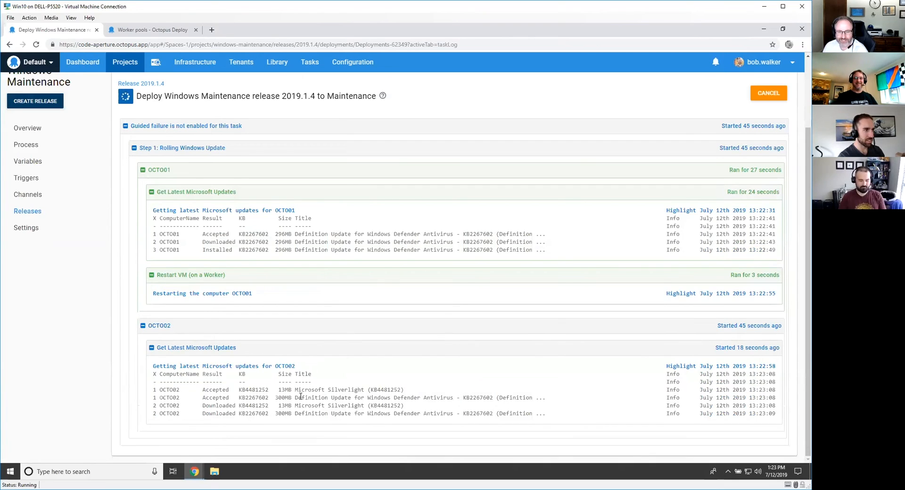
{"action": "scroll", "scroll_direction": "up", "scroll_amount": 3}
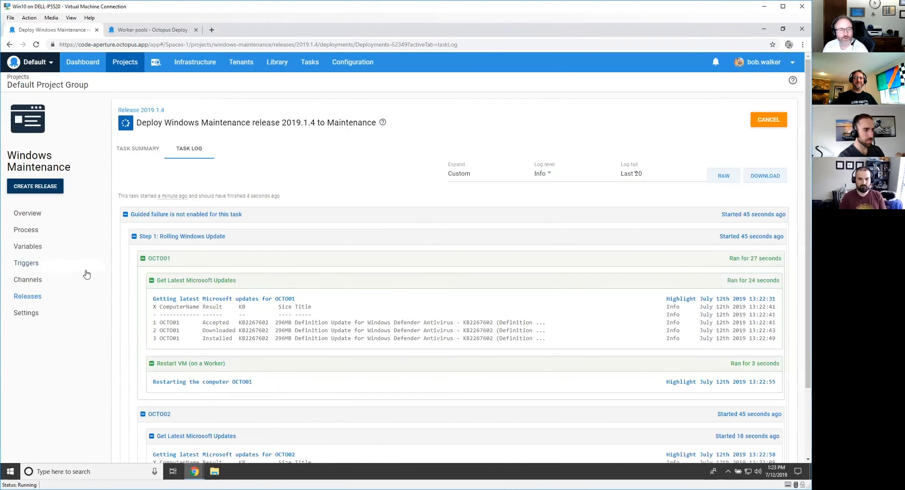
{"action": "mouse_move", "coordinate": [28, 279]}
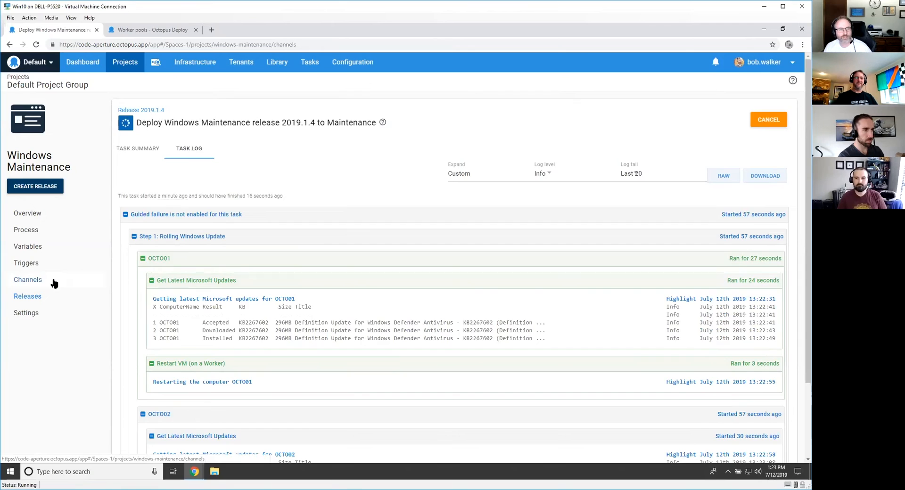
{"action": "left_click", "coordinate": [26, 263]}
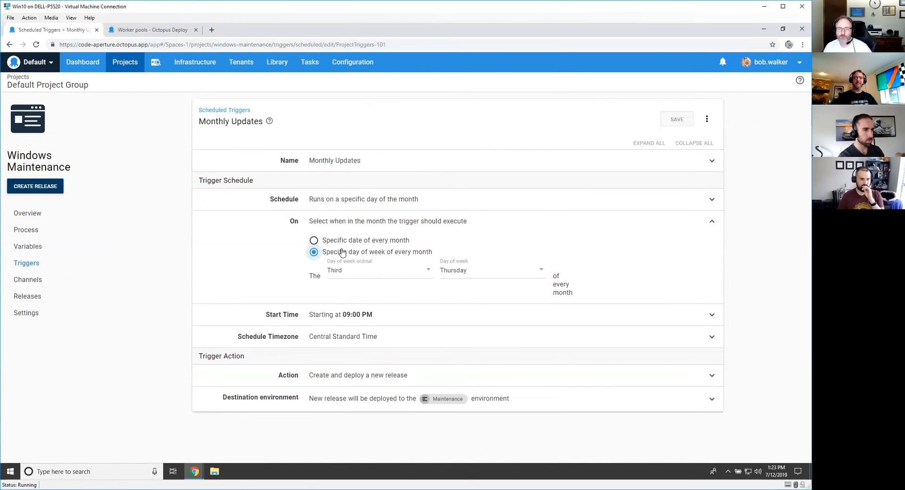
{"action": "mouse_move", "coordinate": [348, 276]}
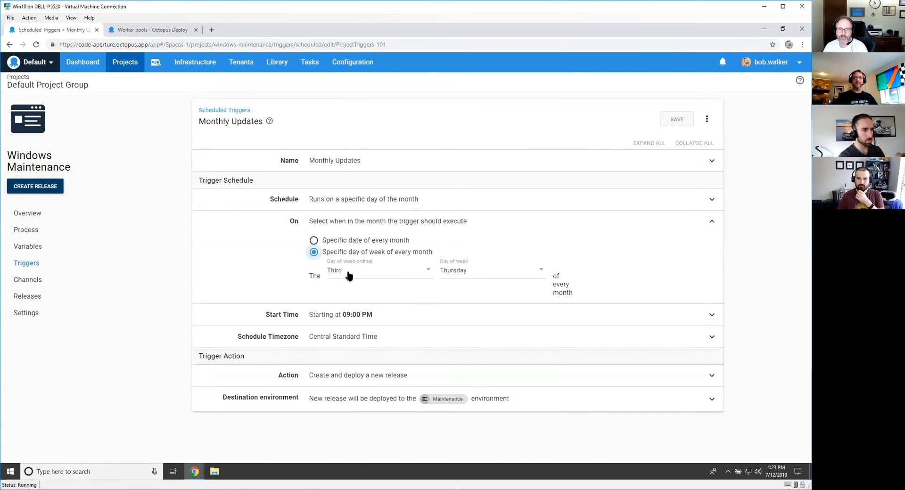
{"action": "mouse_move", "coordinate": [367, 271]}
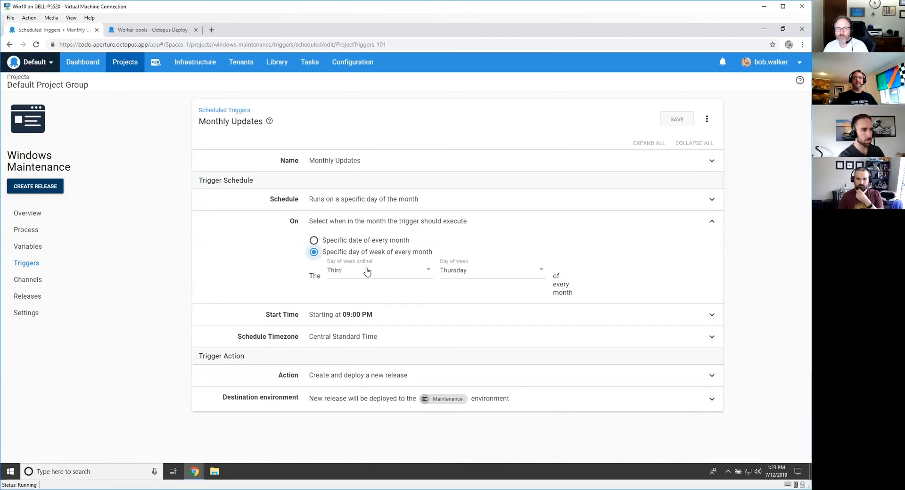
{"action": "mouse_move", "coordinate": [348, 273]}
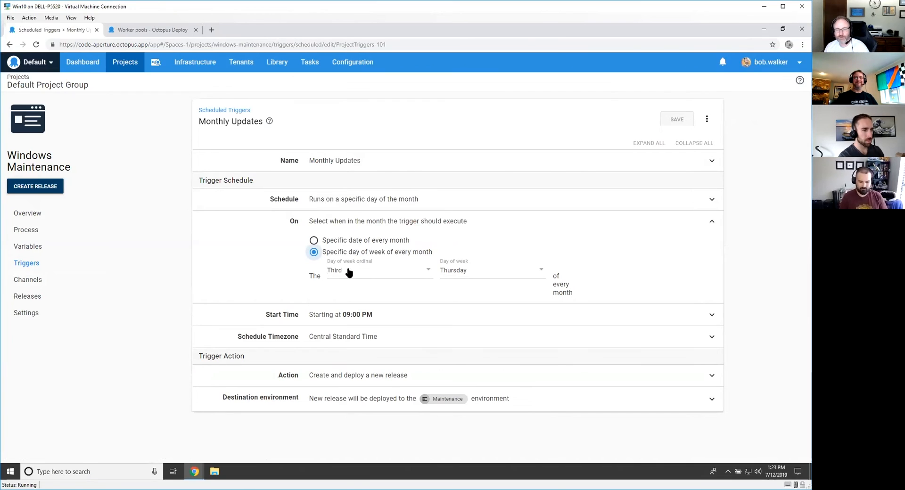
{"action": "mouse_move", "coordinate": [168, 269]}
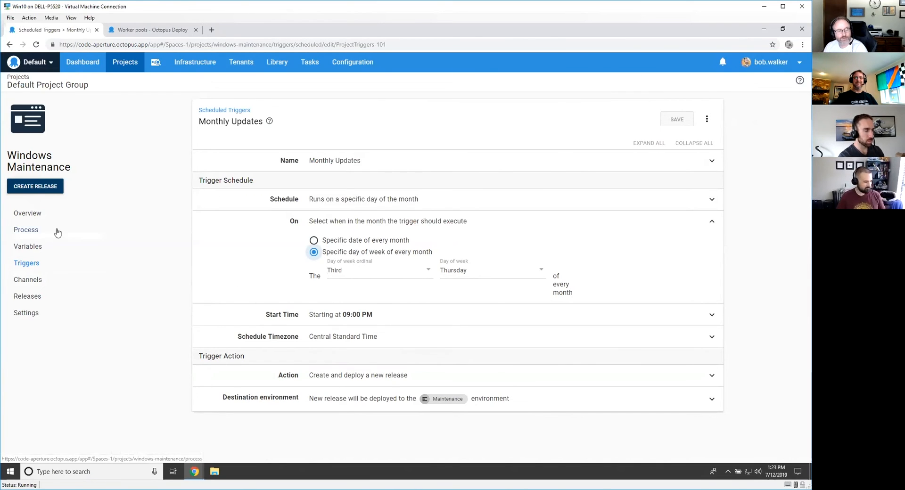
- Show the process page listing Get Latest Microsoft Updates and Restart VM child steps
{"action": "left_click", "coordinate": [26, 229]}
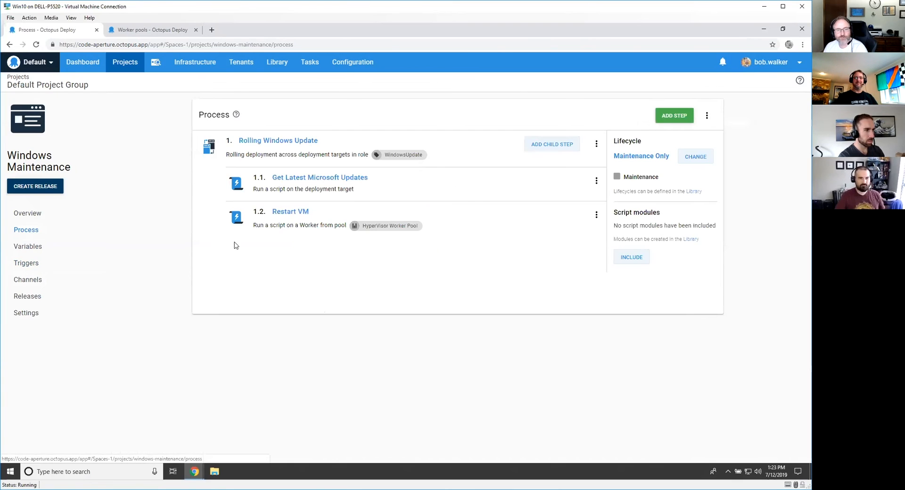
{"action": "mouse_move", "coordinate": [345, 240]}
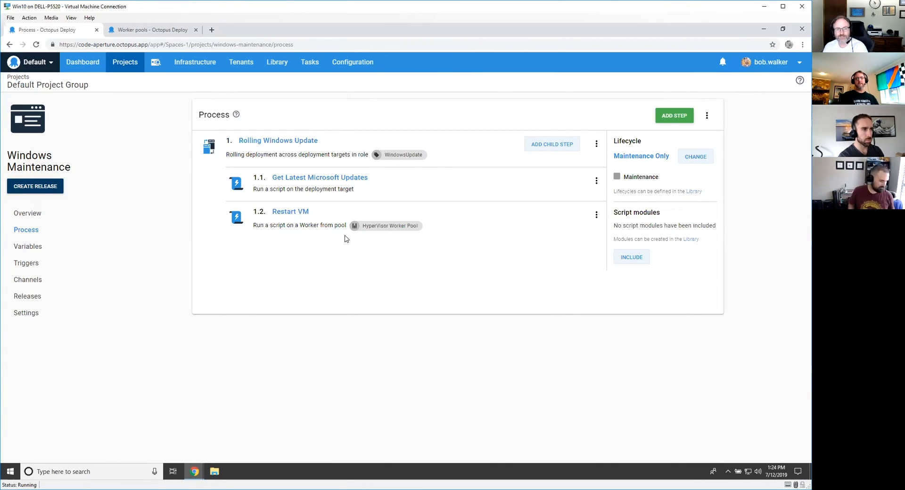
- View the Restart VM step running Restart-VM -Force on the HyperVisor Worker Pool
{"action": "left_click", "coordinate": [290, 211]}
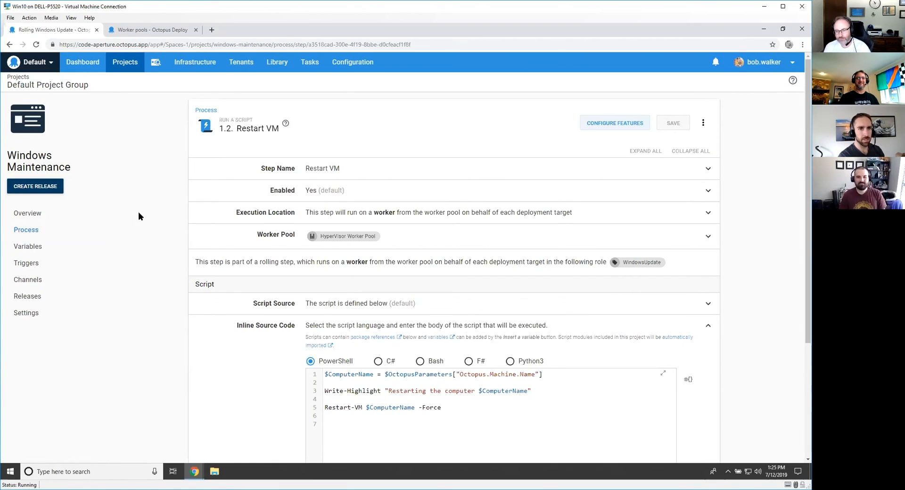
{"action": "mouse_move", "coordinate": [367, 247]}
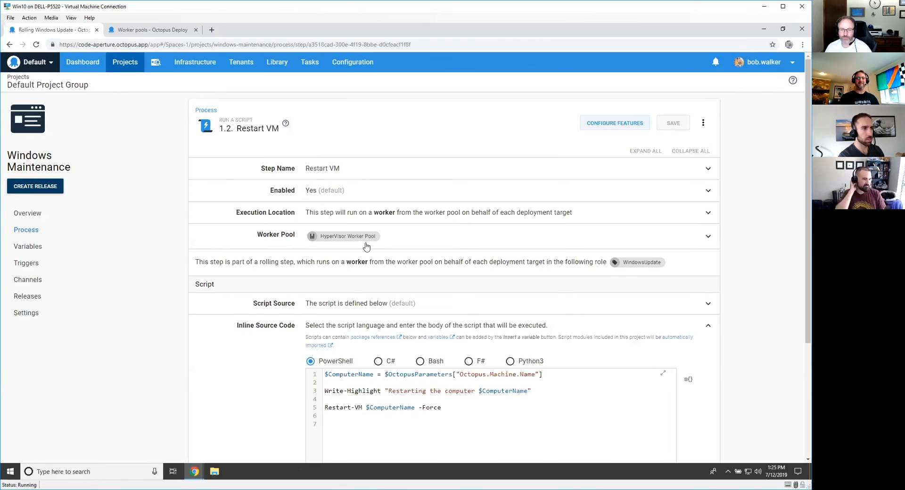
{"action": "mouse_move", "coordinate": [217, 241]}
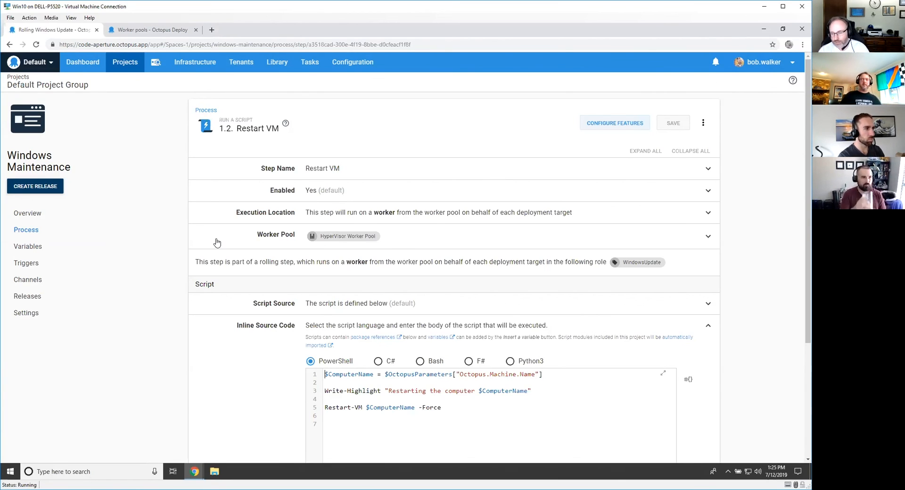
{"action": "mouse_move", "coordinate": [205, 168]}
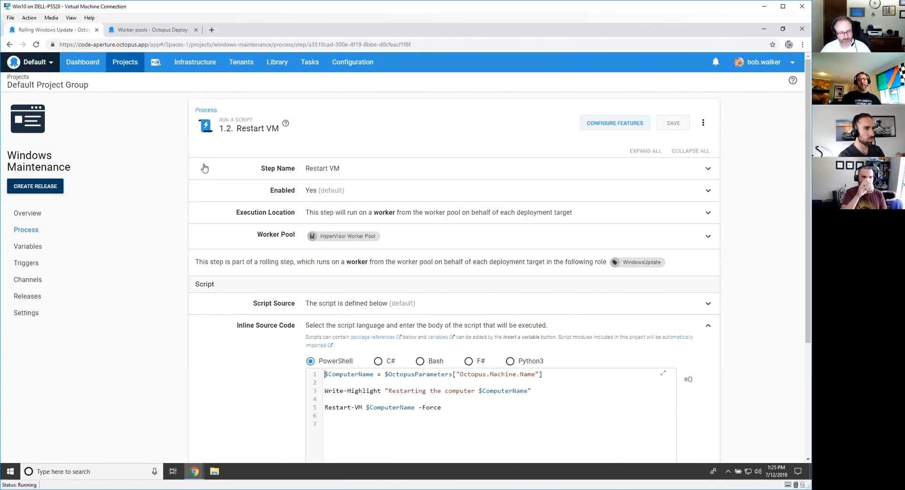